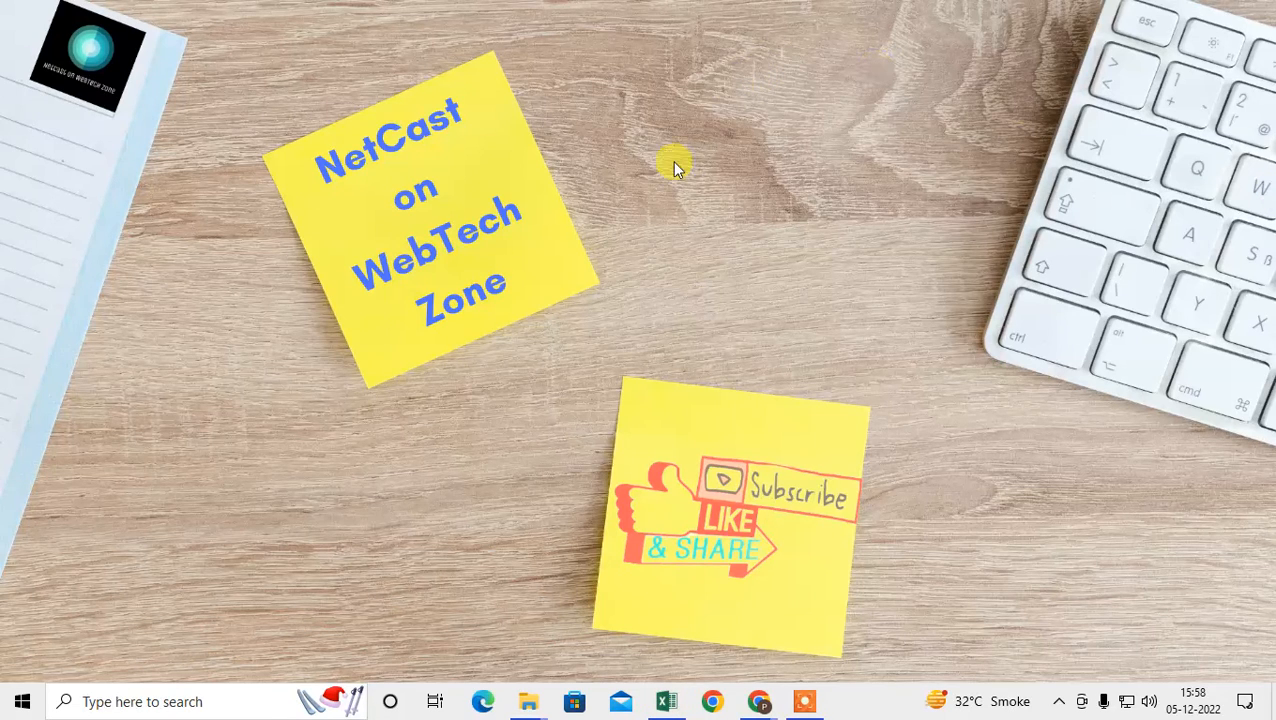
mouse_move(691, 205)
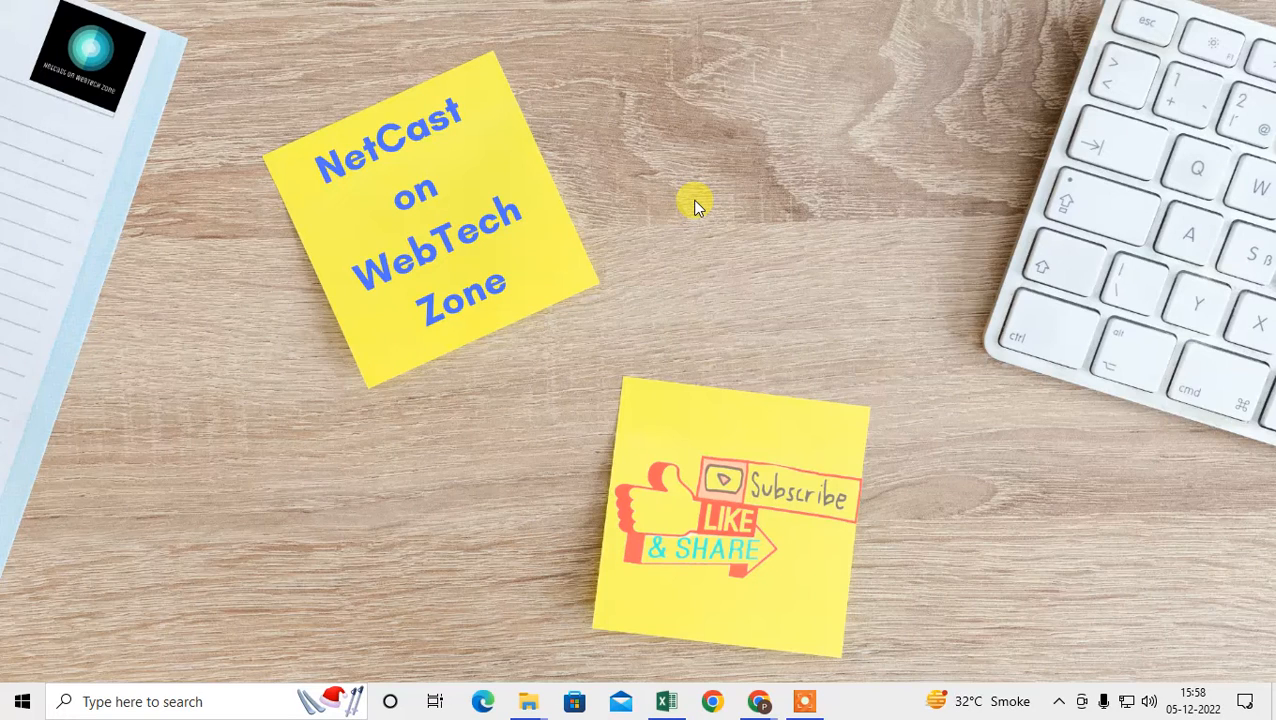
mouse_move(690, 385)
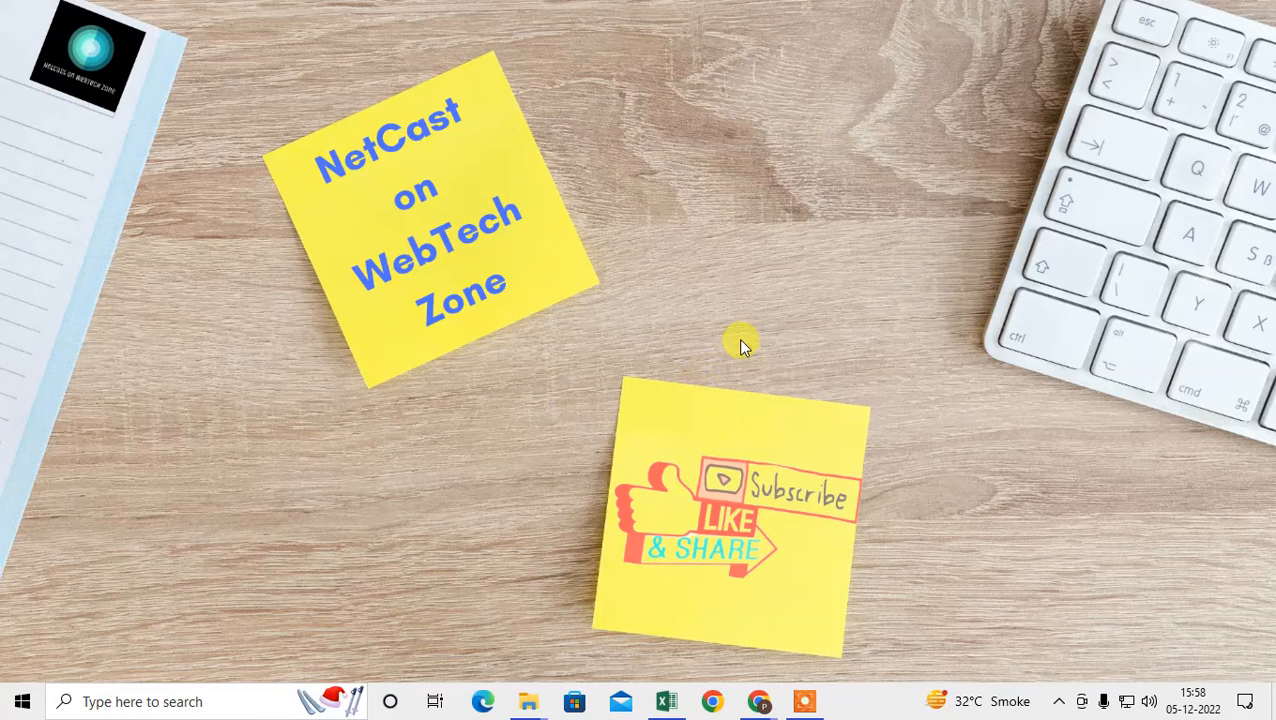
Step: Launch Chrome from the taskbar and open its three-dot main menu
left_click(712, 701)
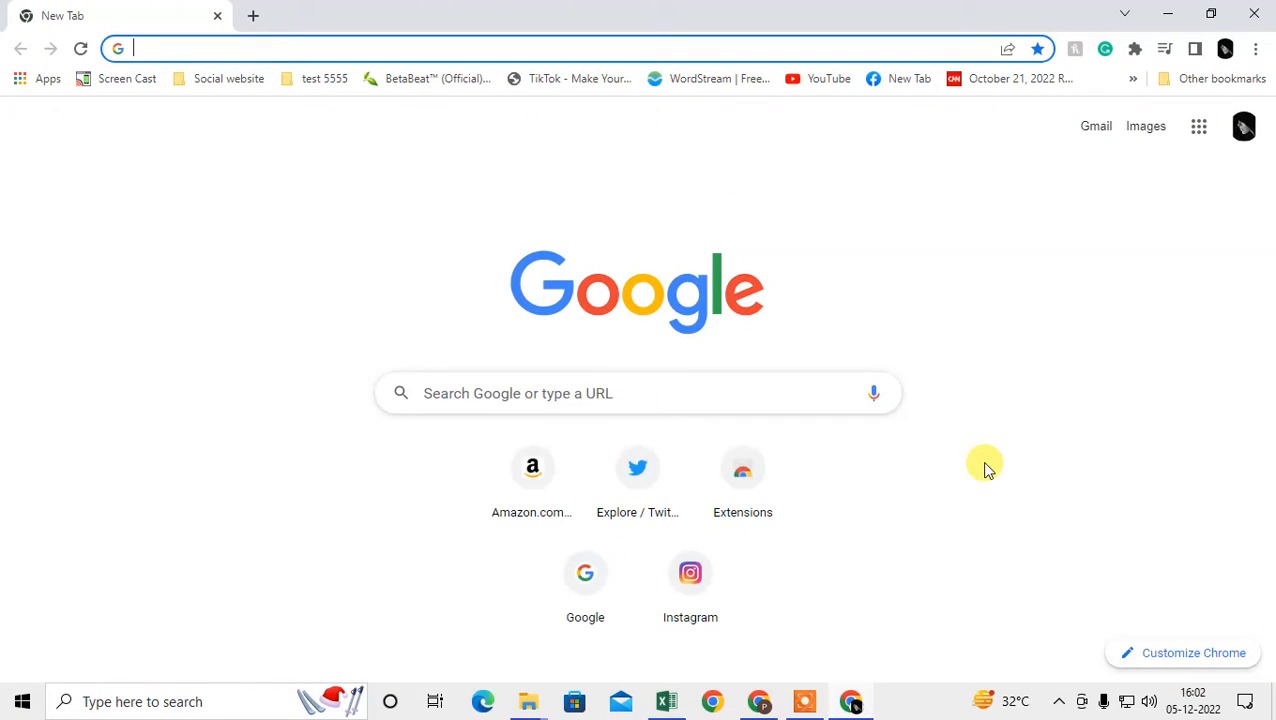
mouse_move(786, 410)
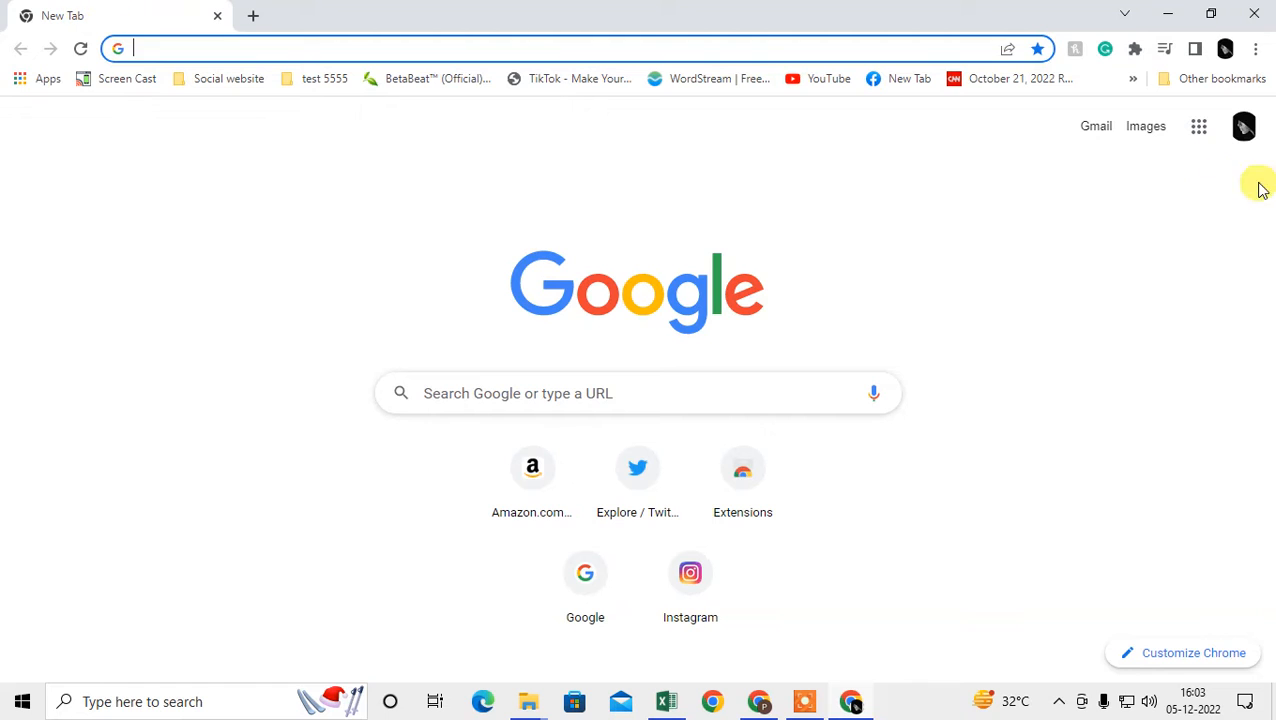
left_click(1258, 46)
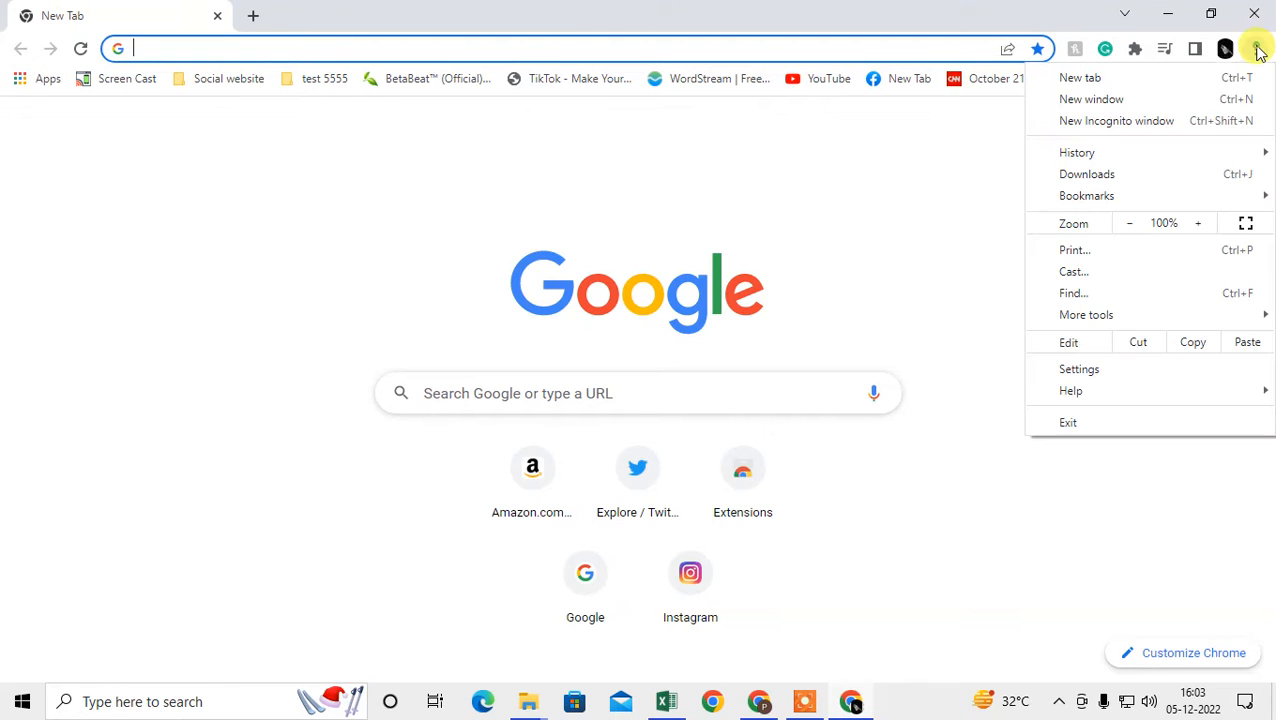
Step: Go to Settings > Autofill > Password Manager and glance at amazon.com's actions
left_click(1079, 369)
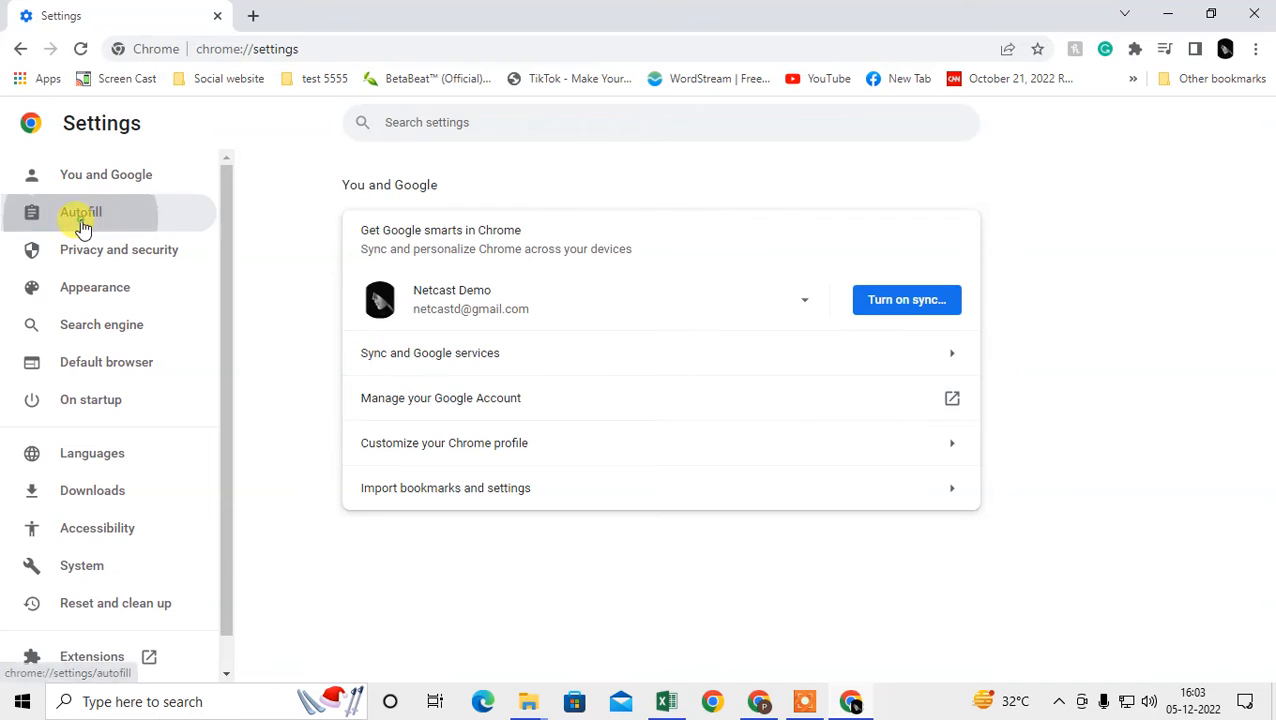
left_click(80, 211)
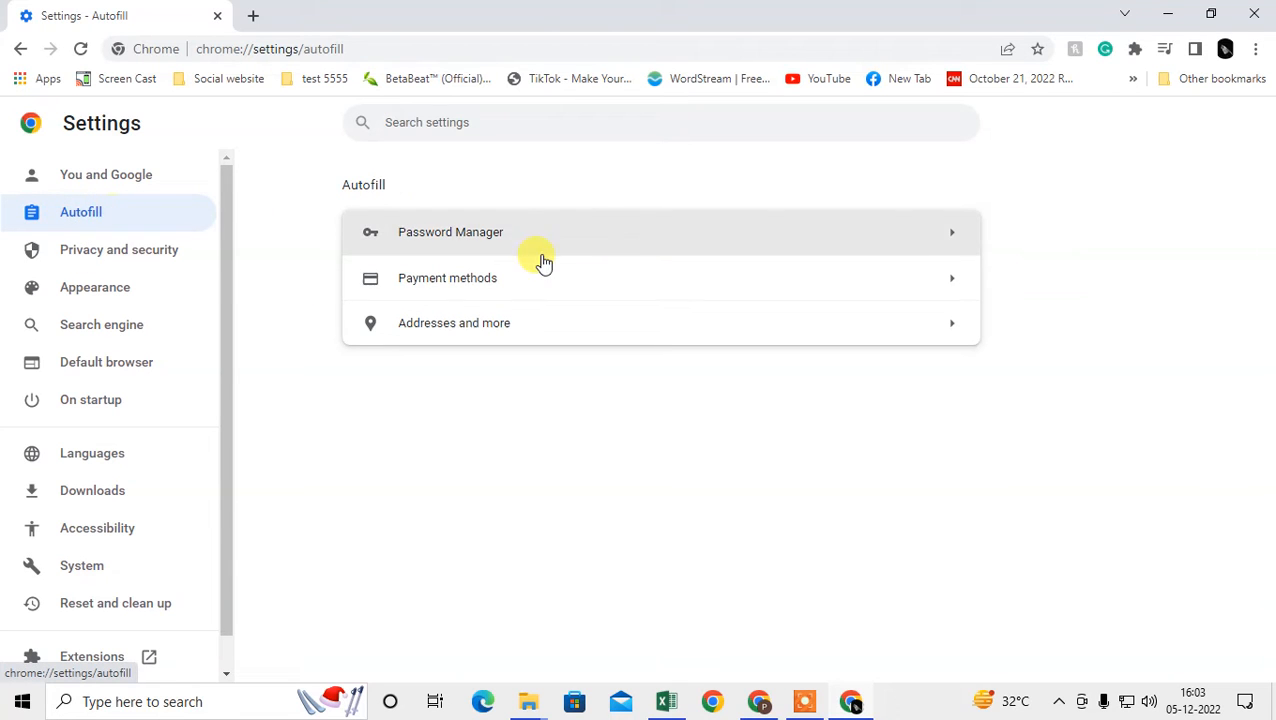
left_click(450, 231)
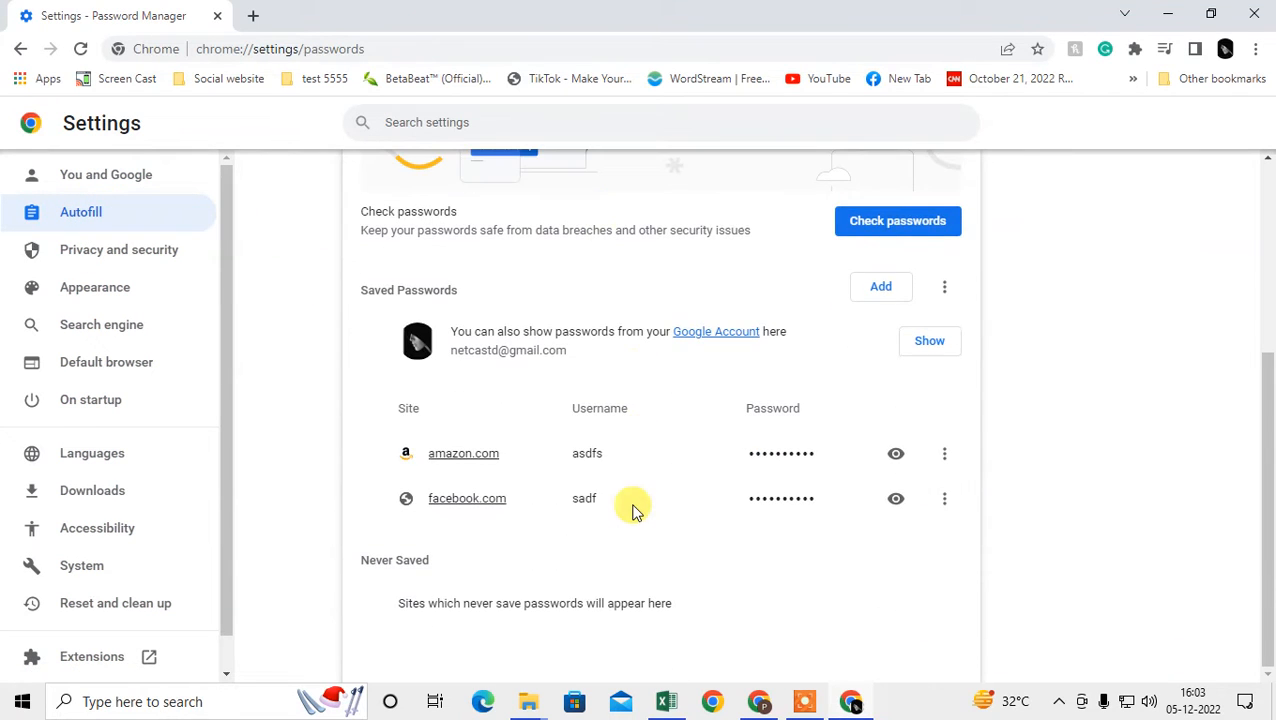
mouse_move(669, 472)
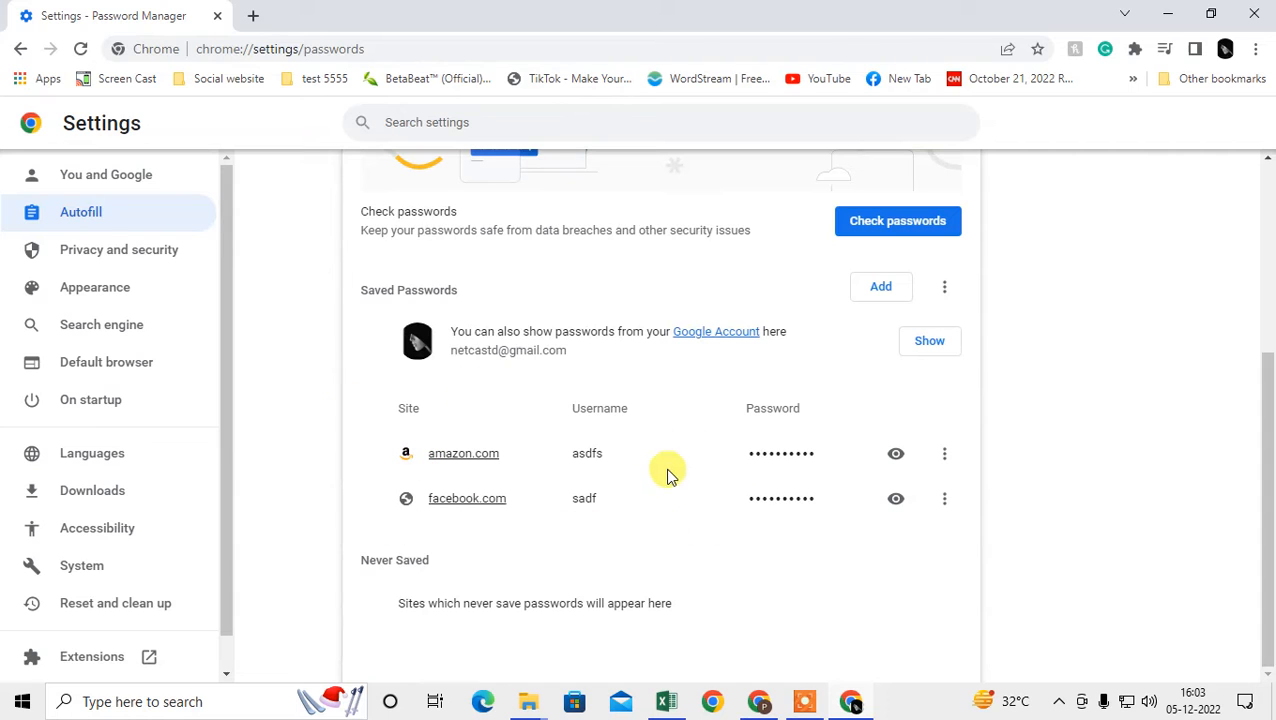
left_click(944, 453)
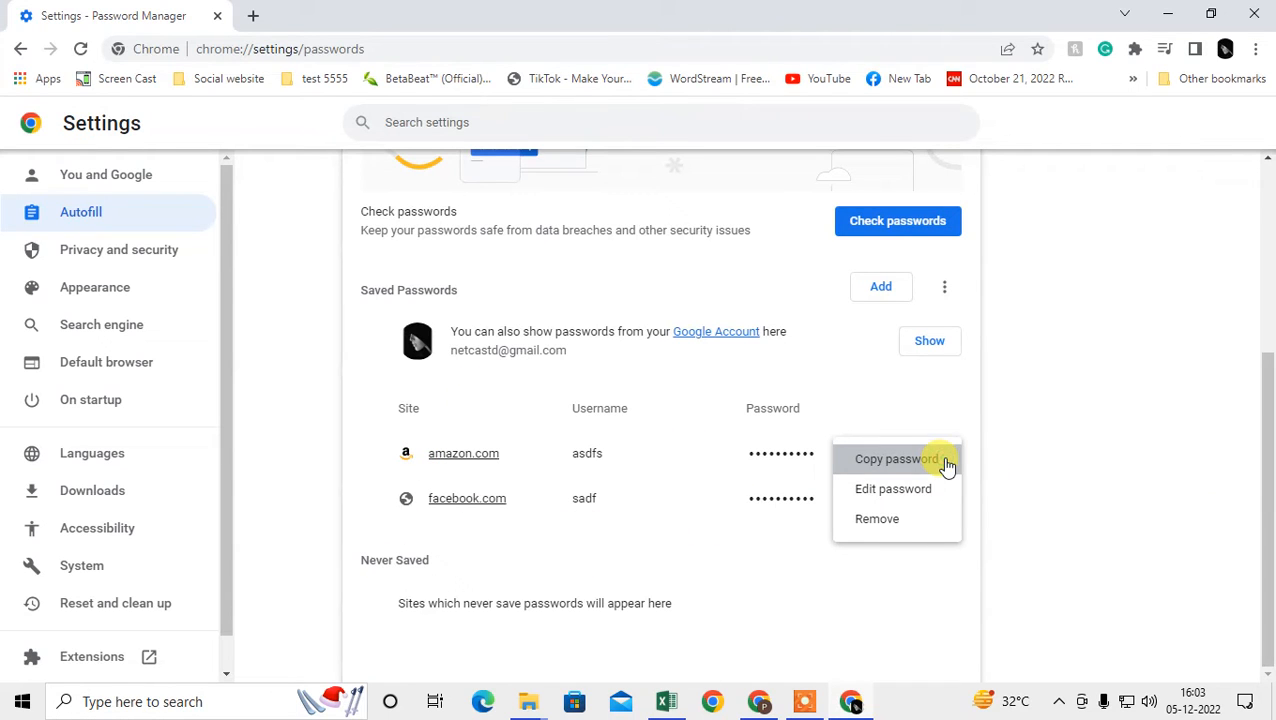
left_click(893, 458)
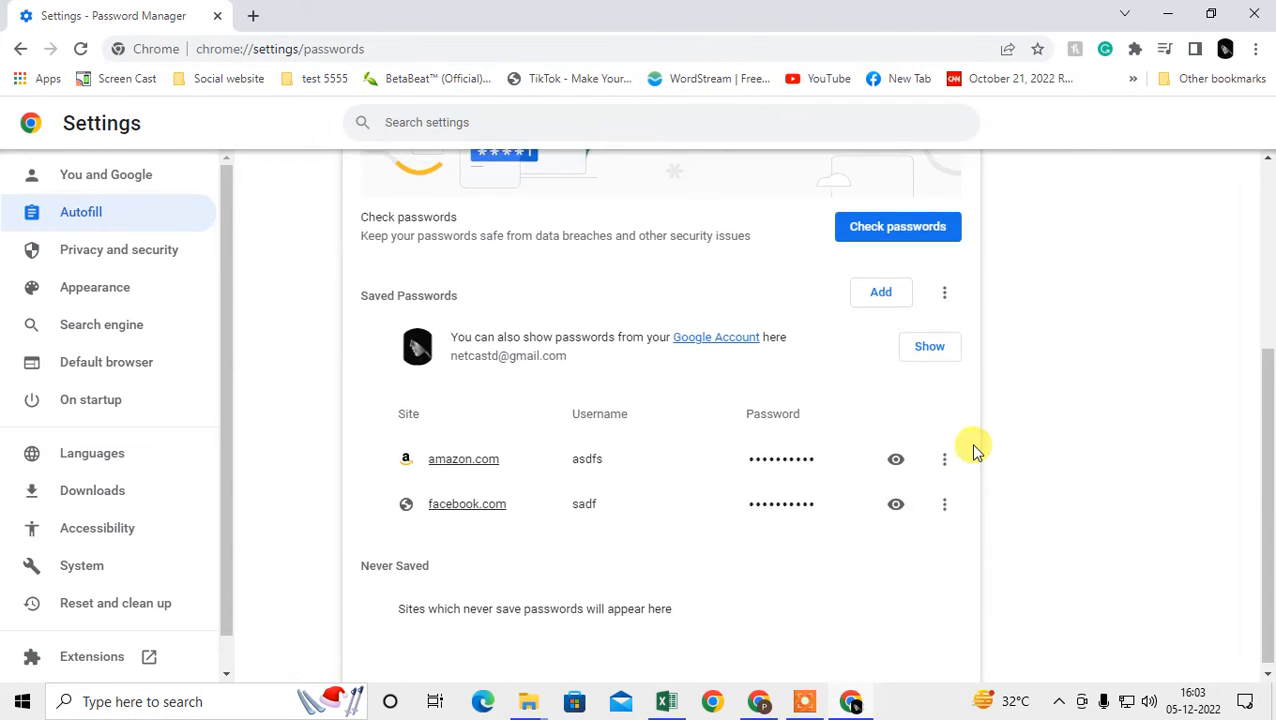
scroll("up", 3)
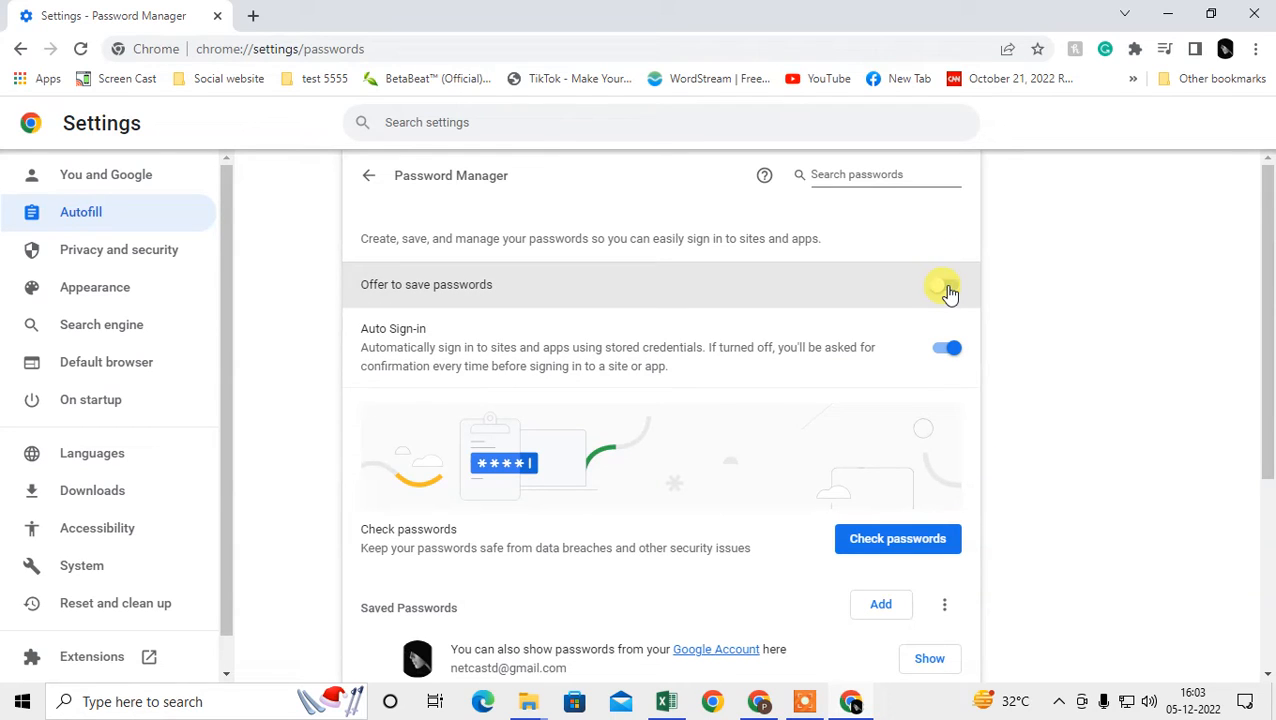
left_click(937, 287)
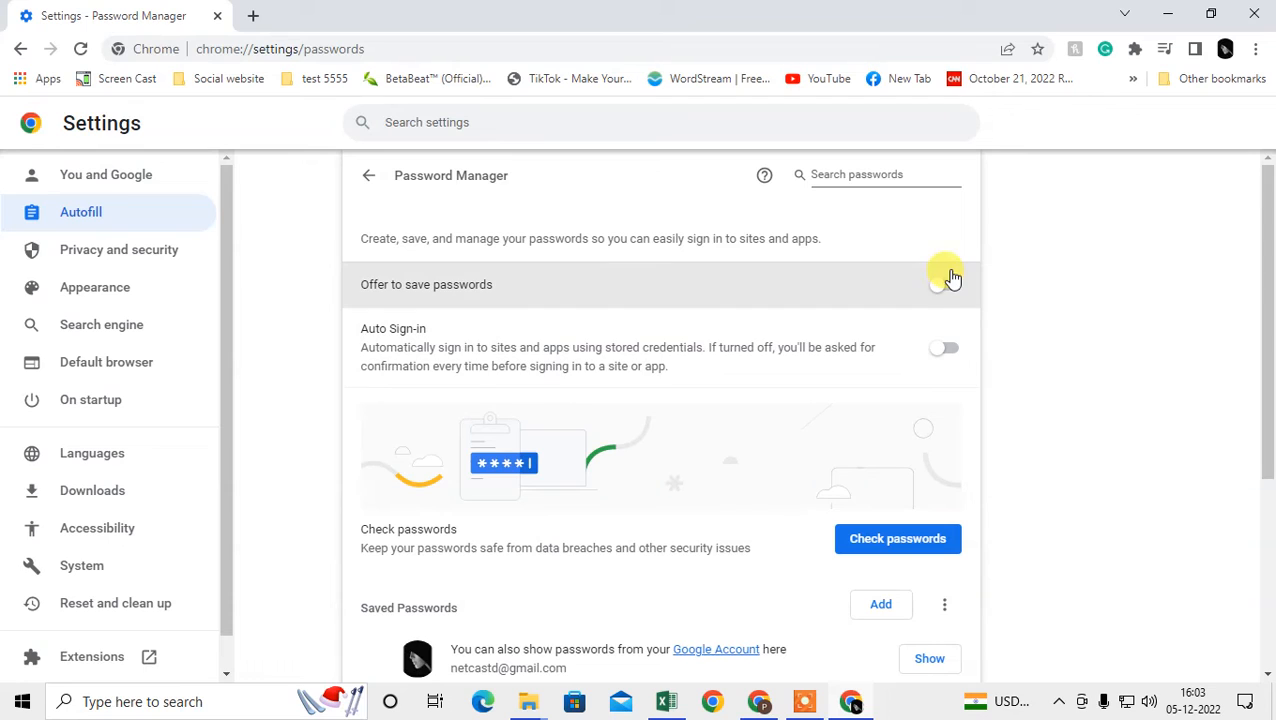
left_click(943, 284)
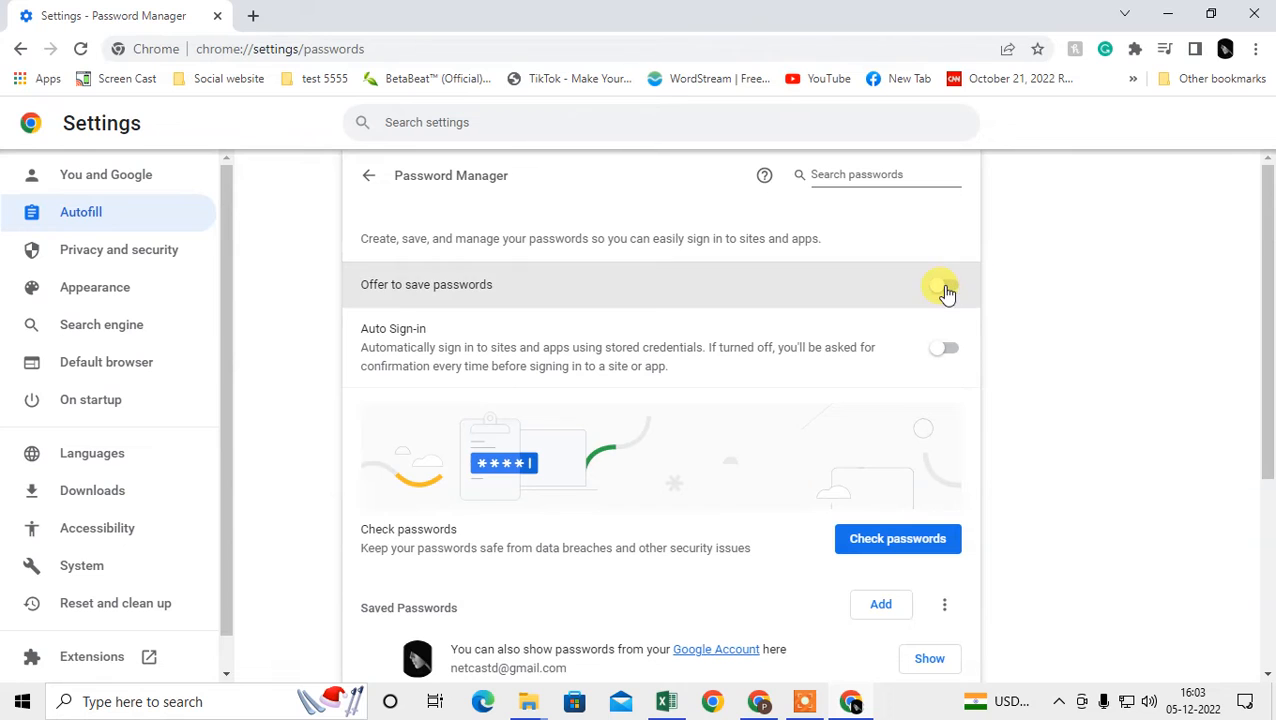
left_click(943, 285)
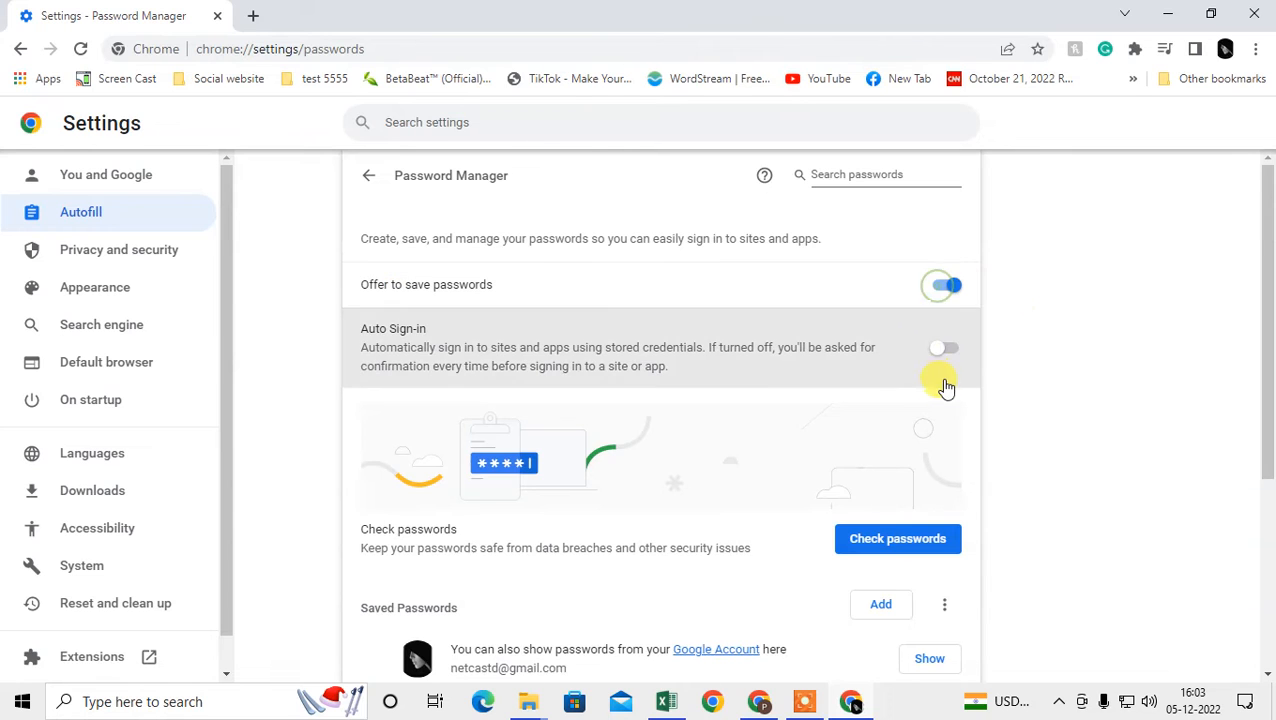
scroll("down", 3)
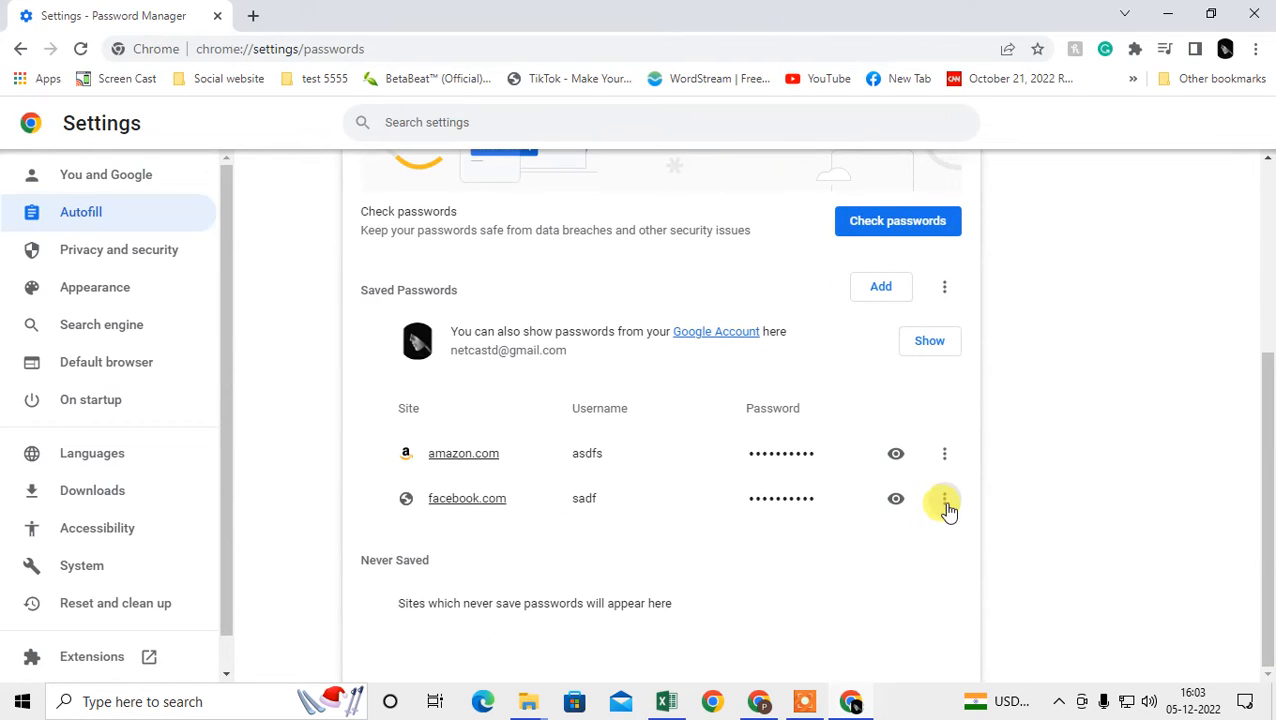
left_click(944, 499)
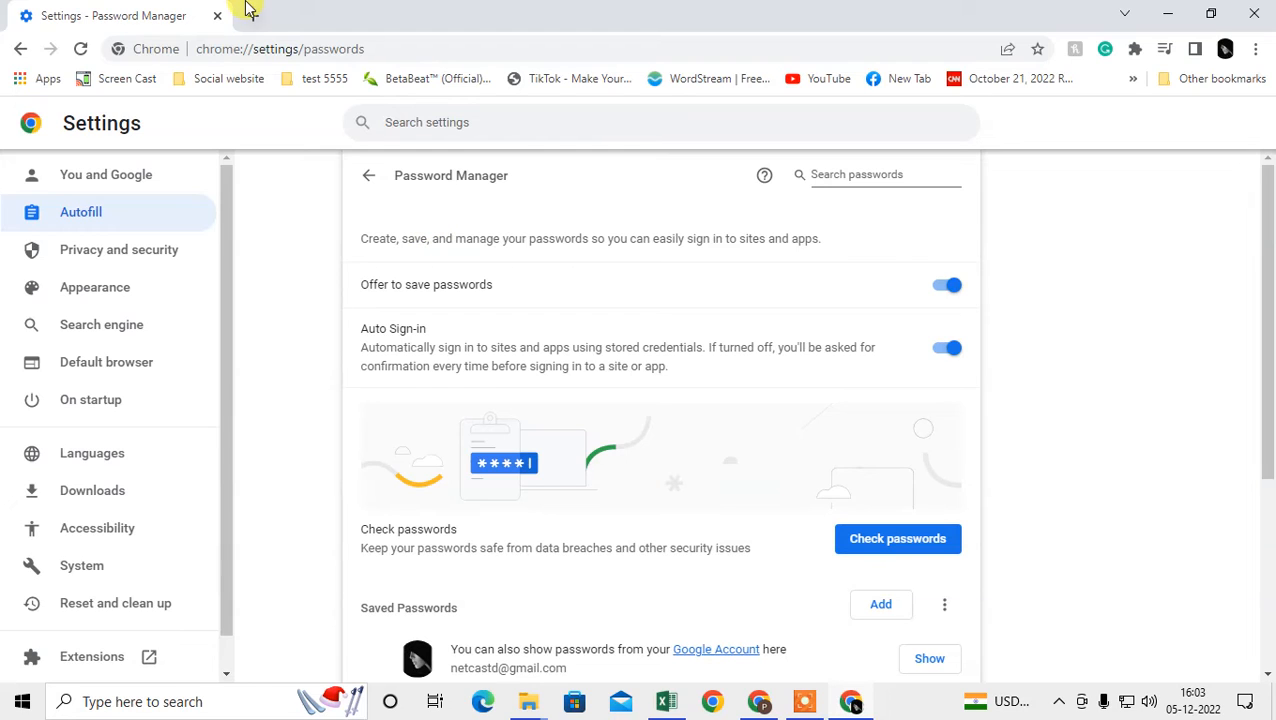
left_click(503, 15)
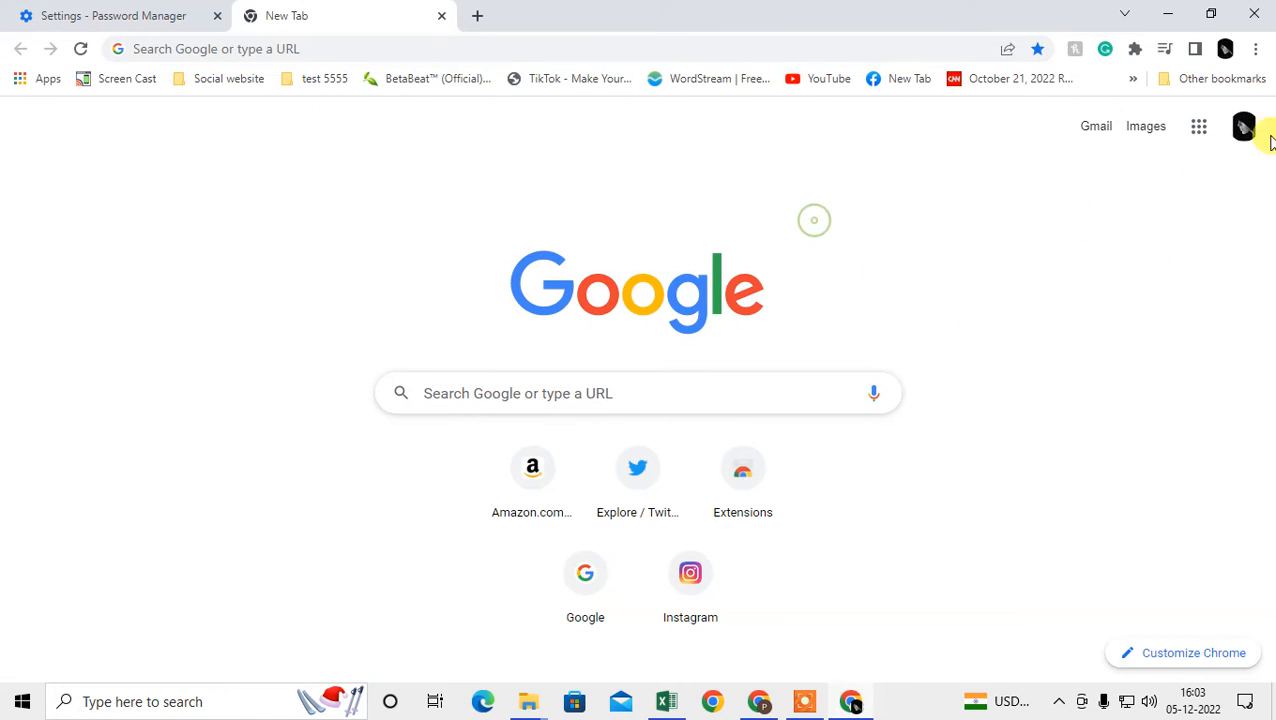
Step: Open 'Manage your Google Account' from the profile avatar on the new tab page
left_click(1244, 126)
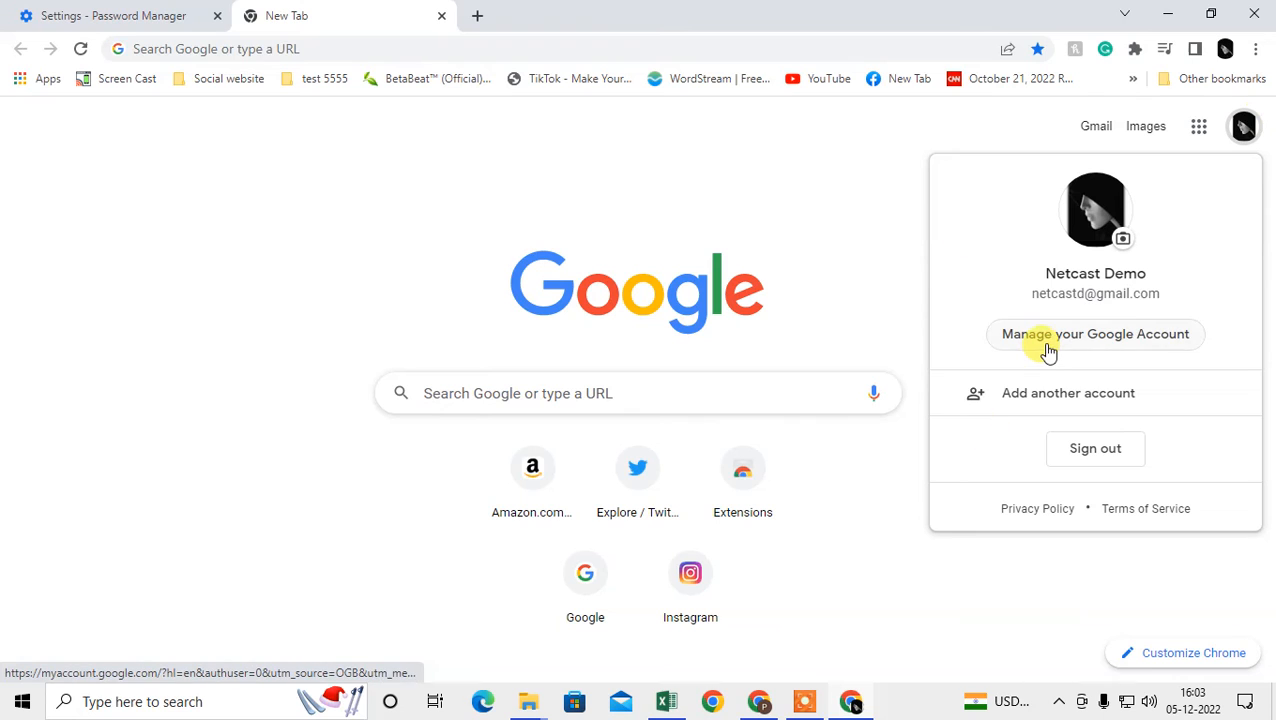
left_click(1095, 334)
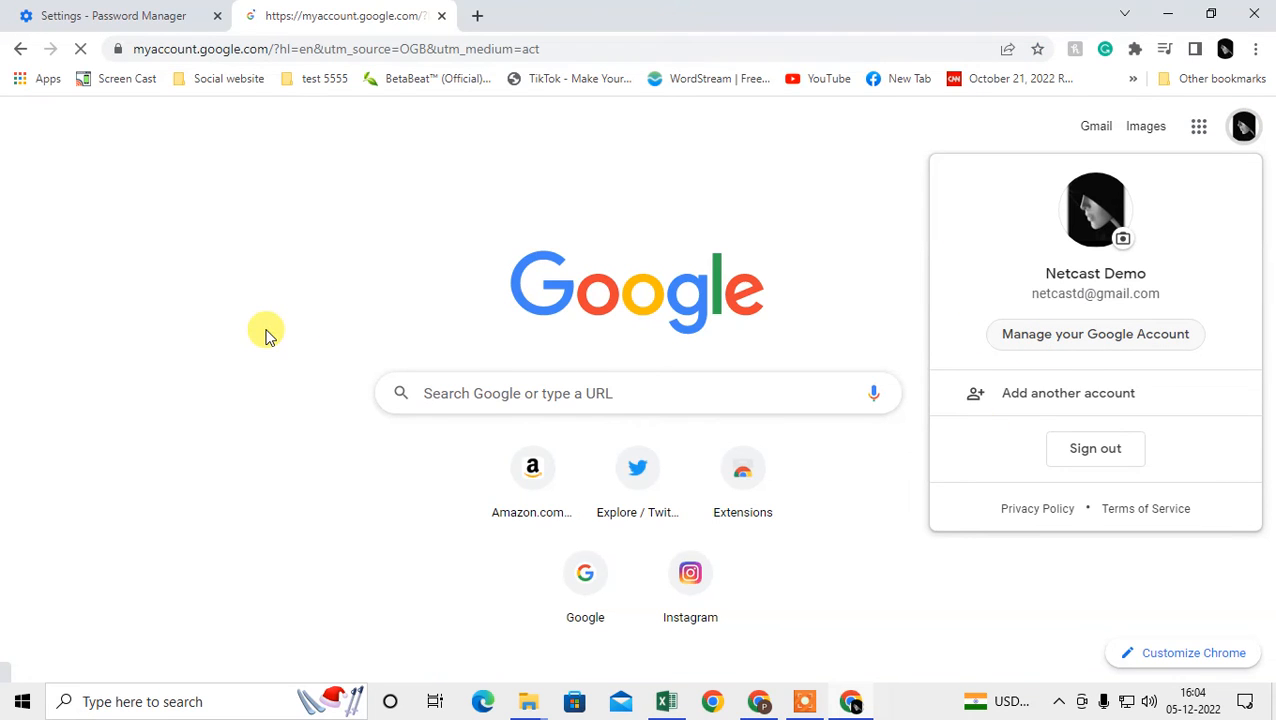
left_click(1095, 334)
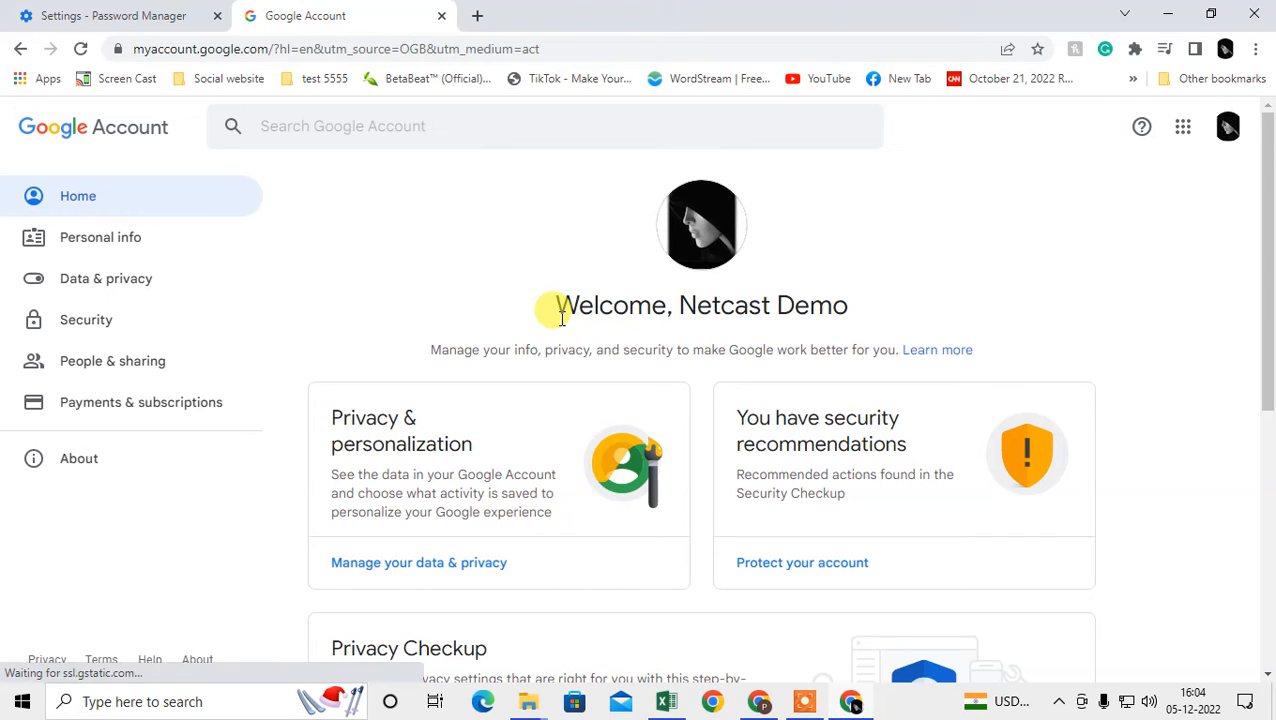
Step: Go to the Security section and scroll down to Password Manager
left_click(86, 320)
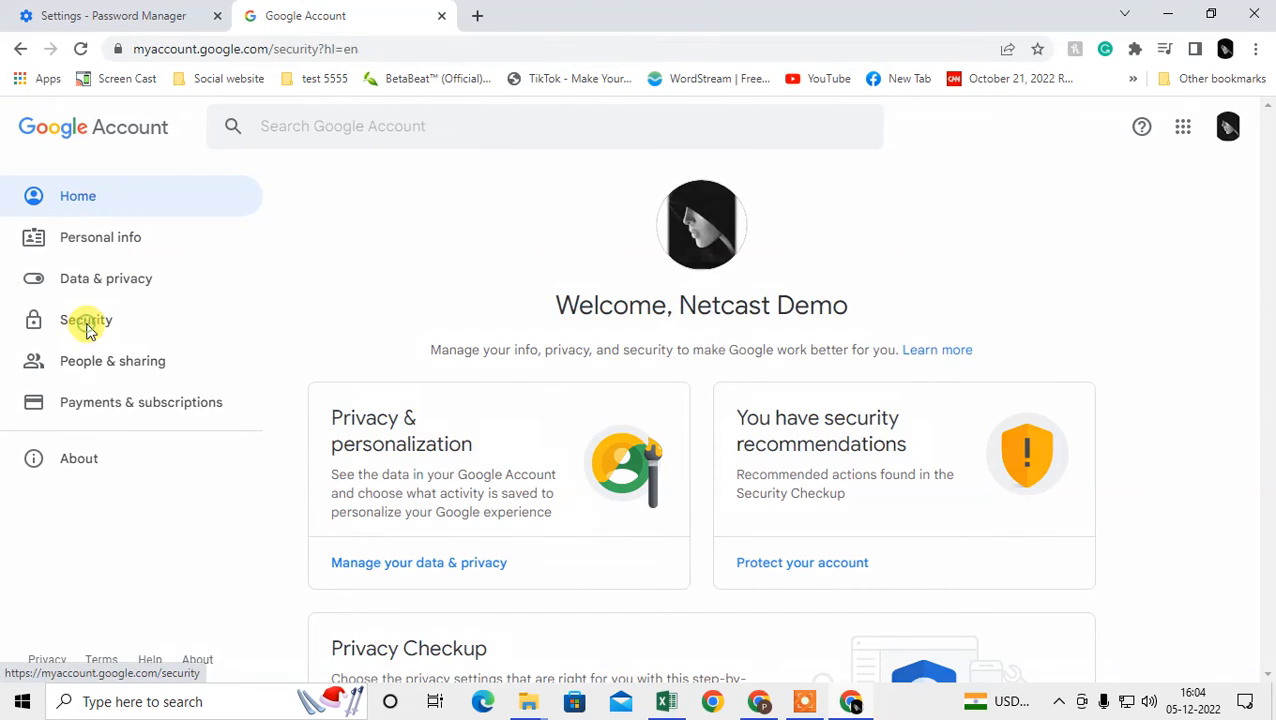
left_click(86, 320)
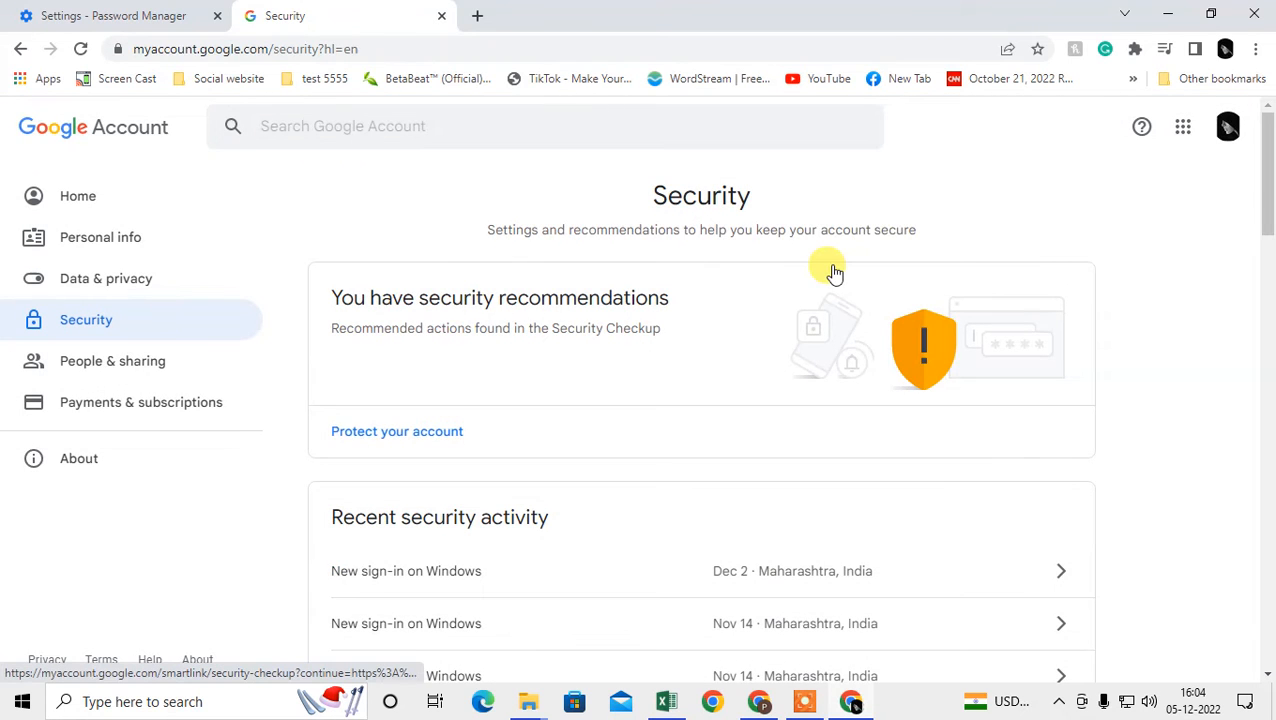
scroll("down", 3)
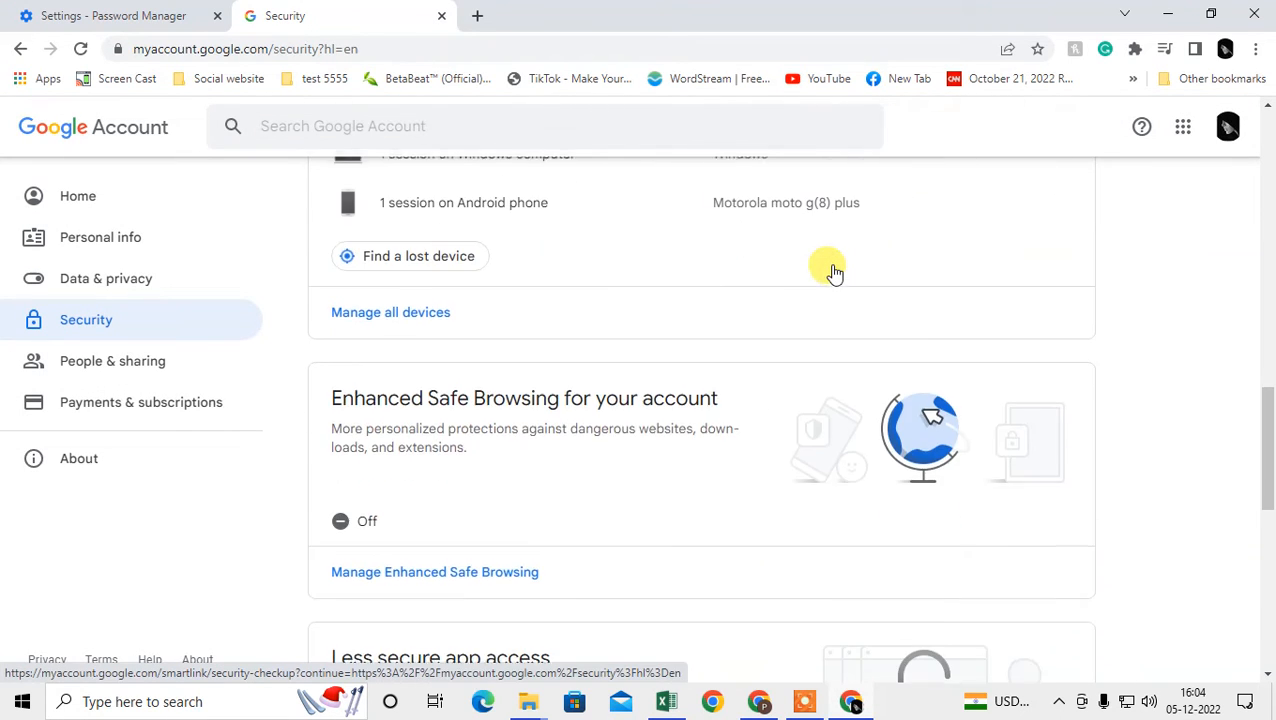
scroll("down", 3)
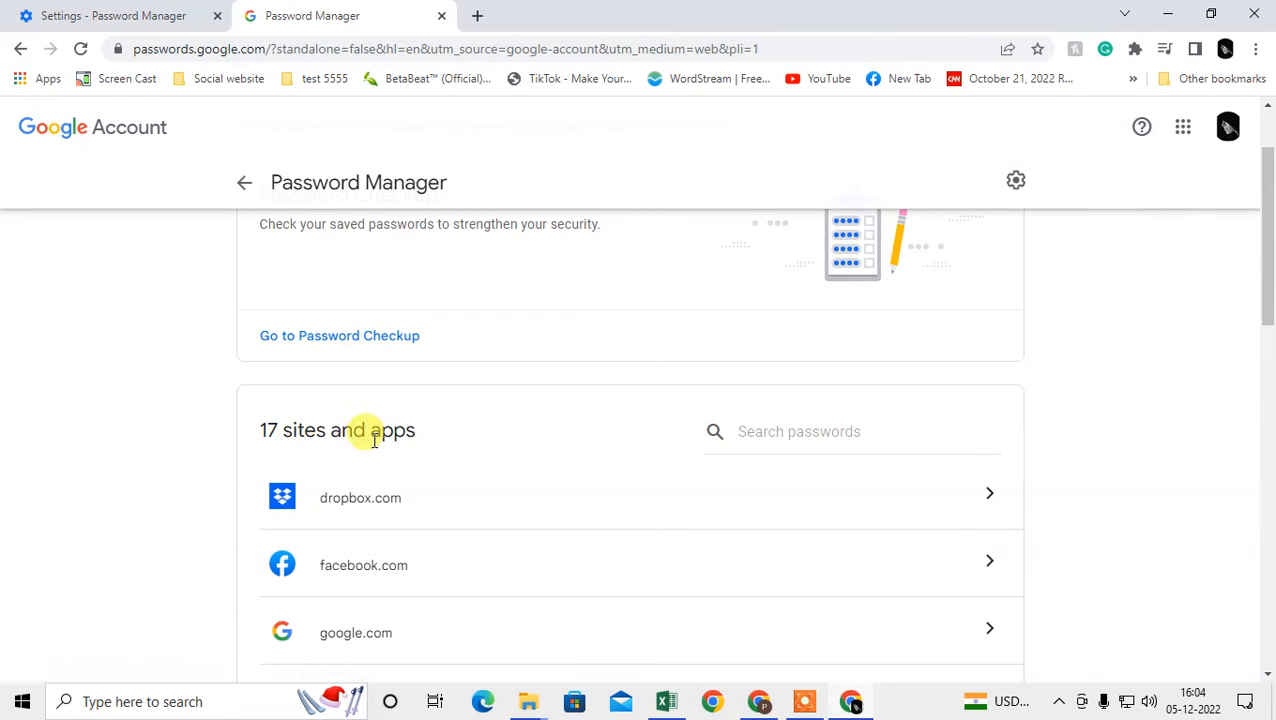
Step: Scroll the saved sites list and open the dropbox.com entry
scroll("down", 3)
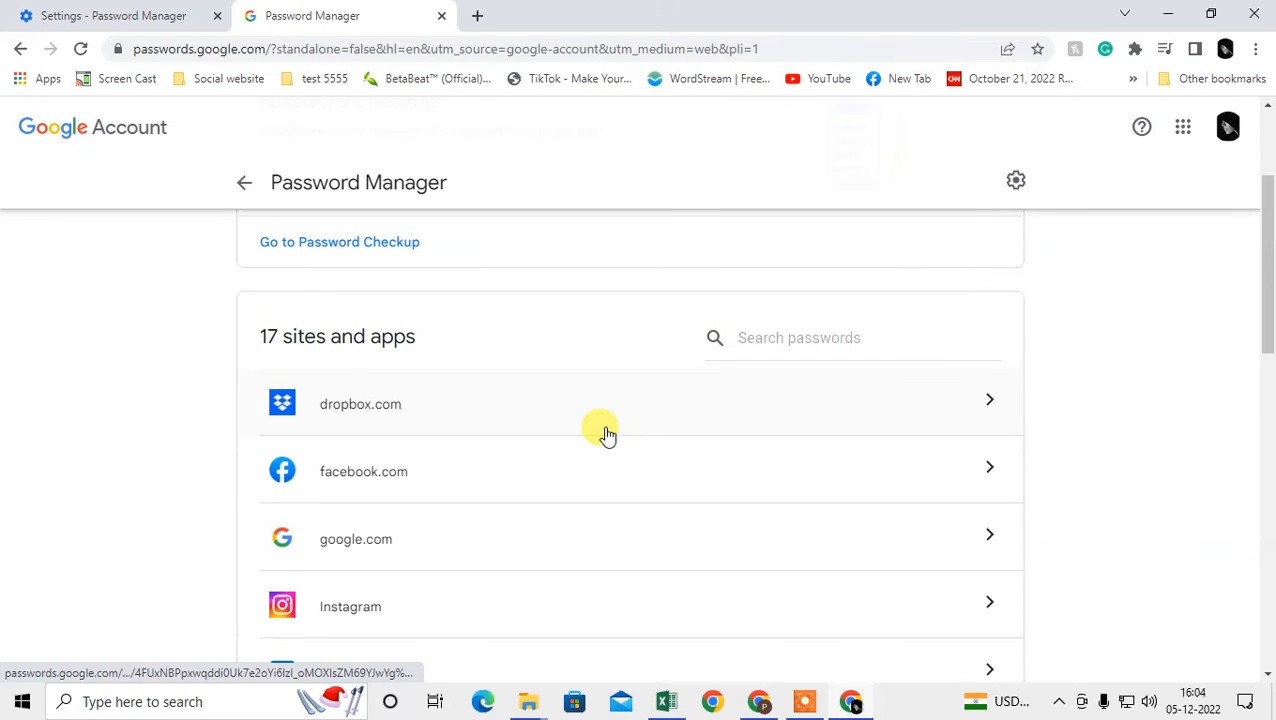
mouse_move(651, 398)
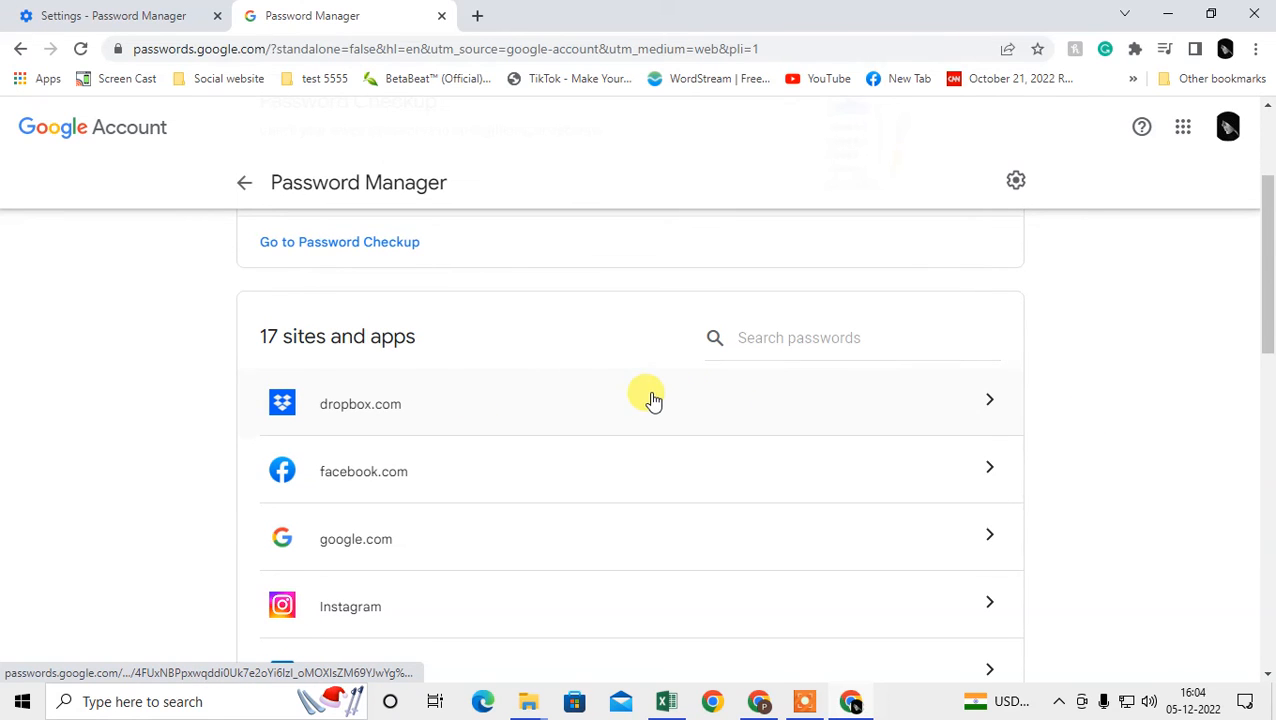
left_click(360, 404)
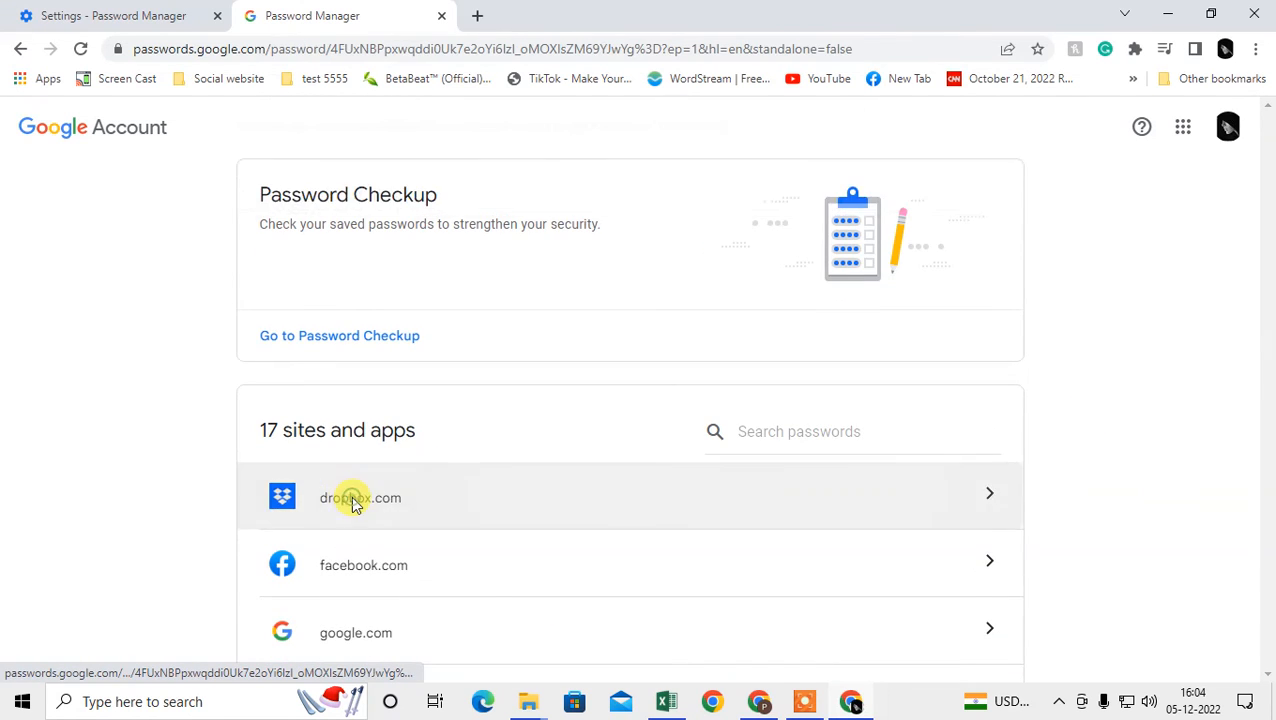
left_click(358, 498)
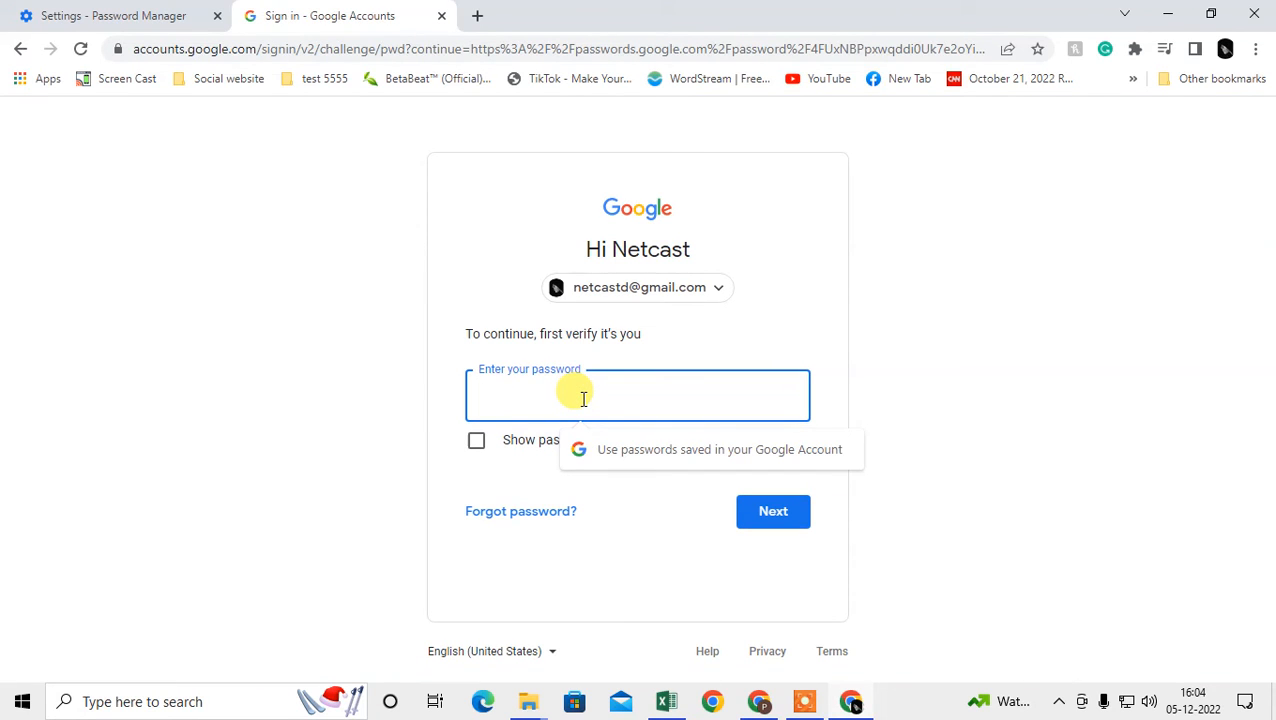
Step: Enter the Google account password and submit it to verify identity
type("••")
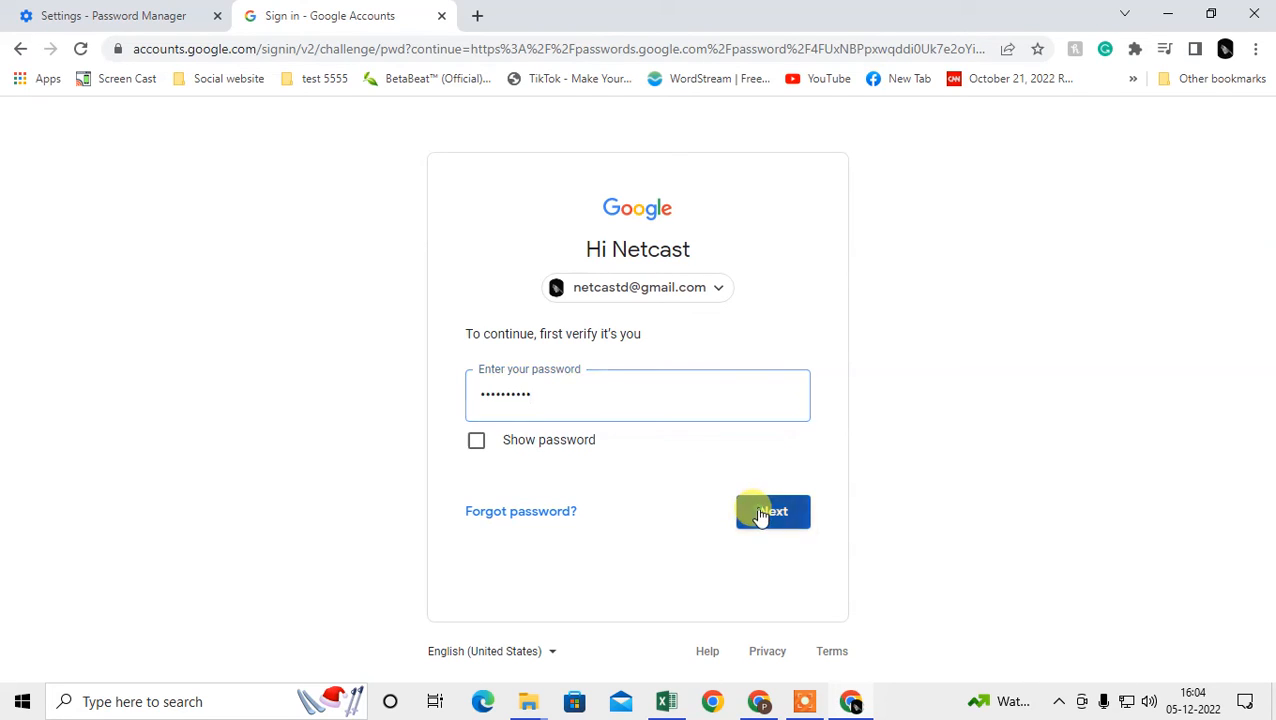
left_click(772, 512)
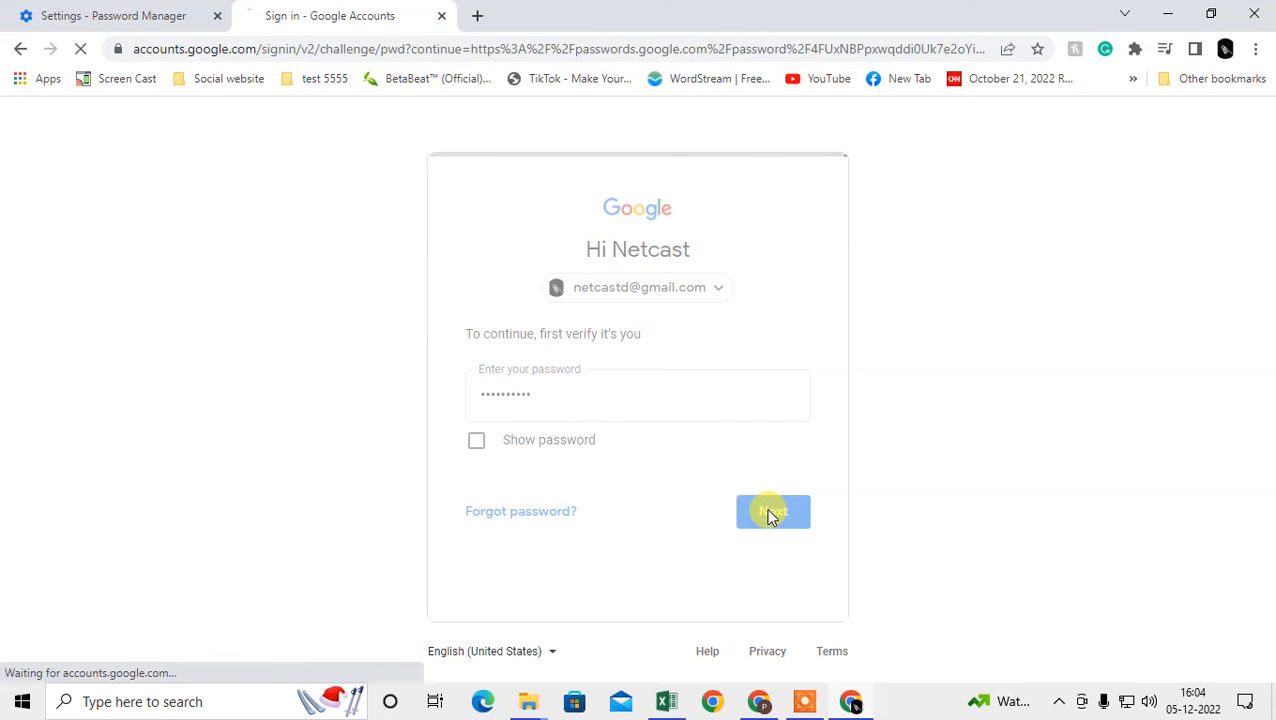
left_click(772, 512)
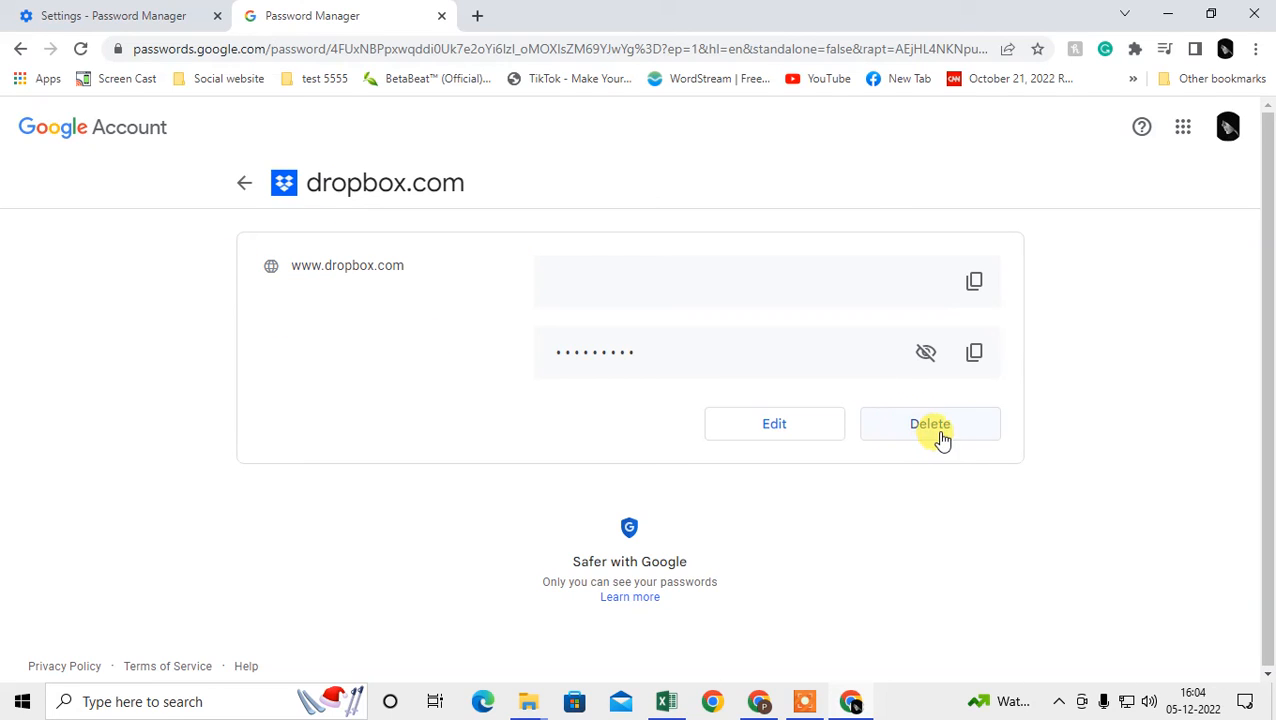
mouse_move(955, 423)
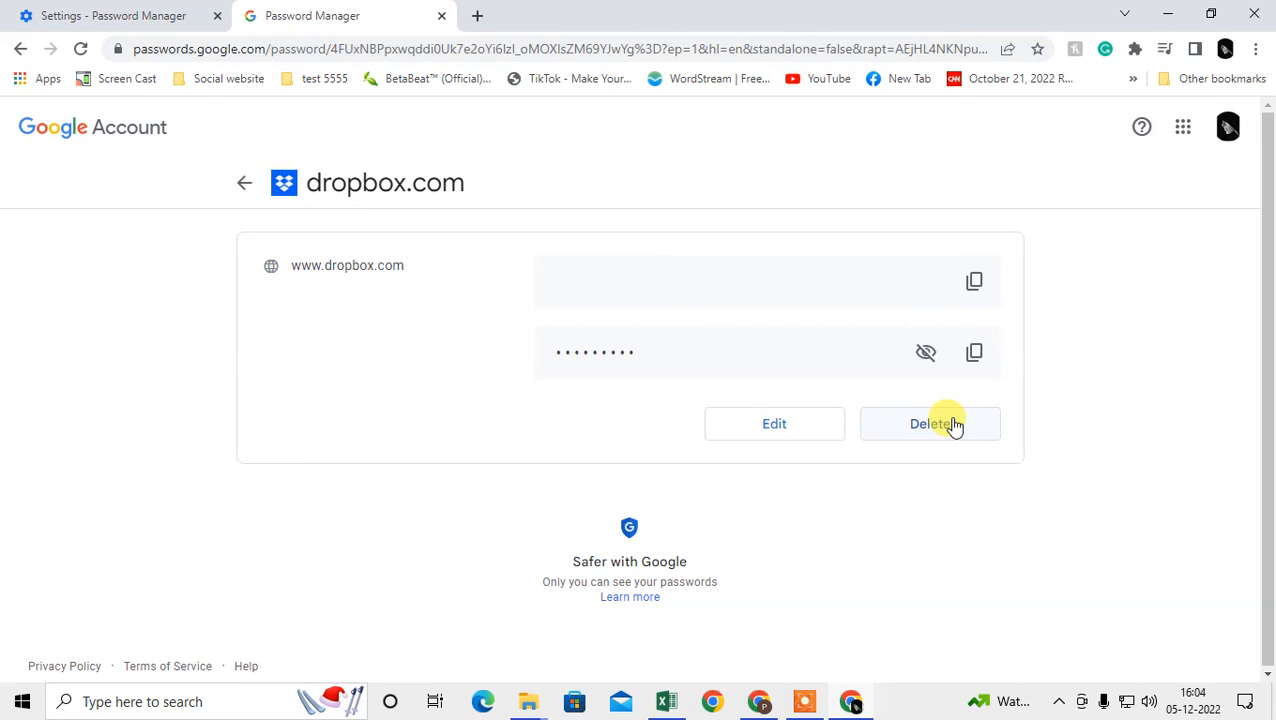
mouse_move(925, 352)
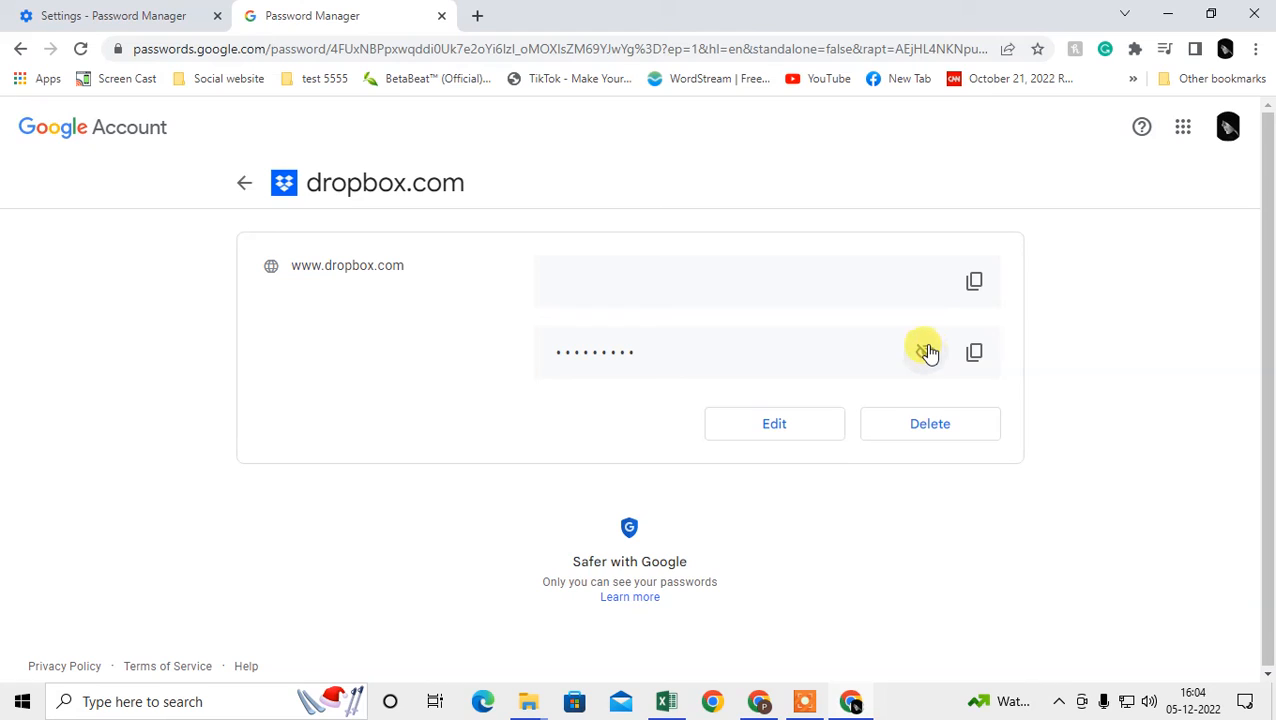